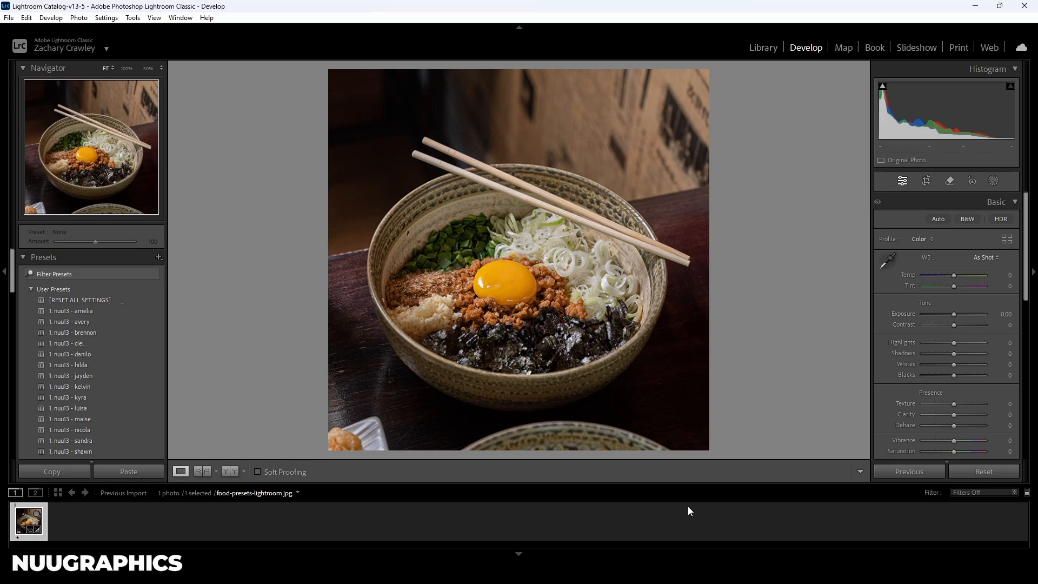
mouse_move(262, 190)
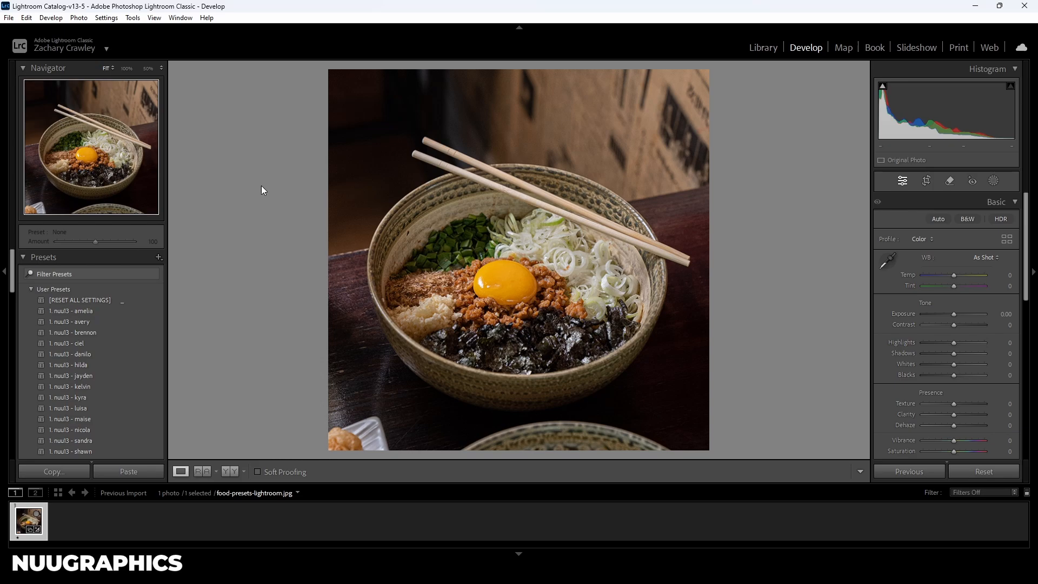
Step: Open Lightroom Preferences from the Edit menu
left_click(26, 18)
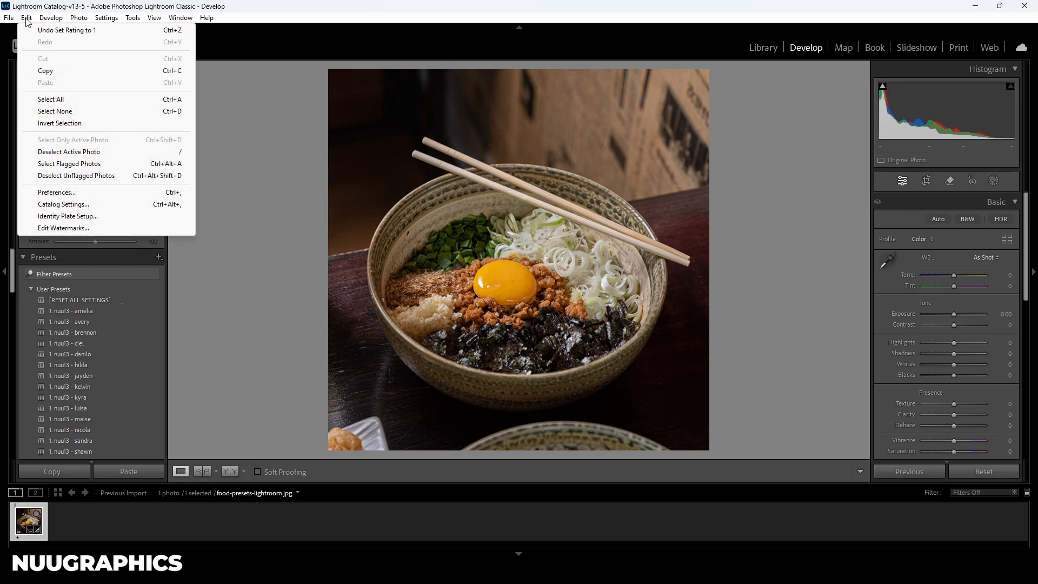
mouse_move(98, 201)
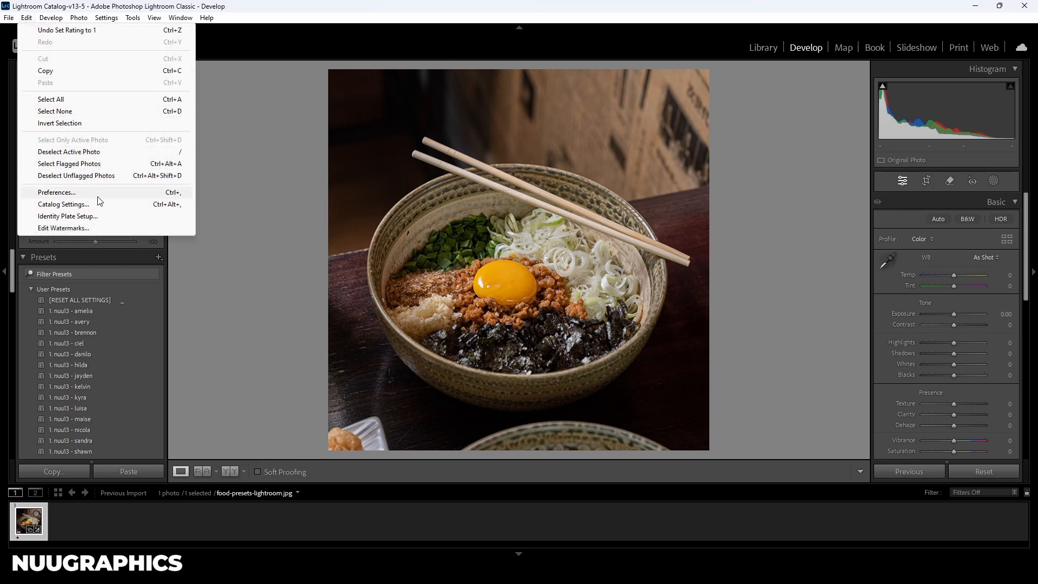
left_click(55, 193)
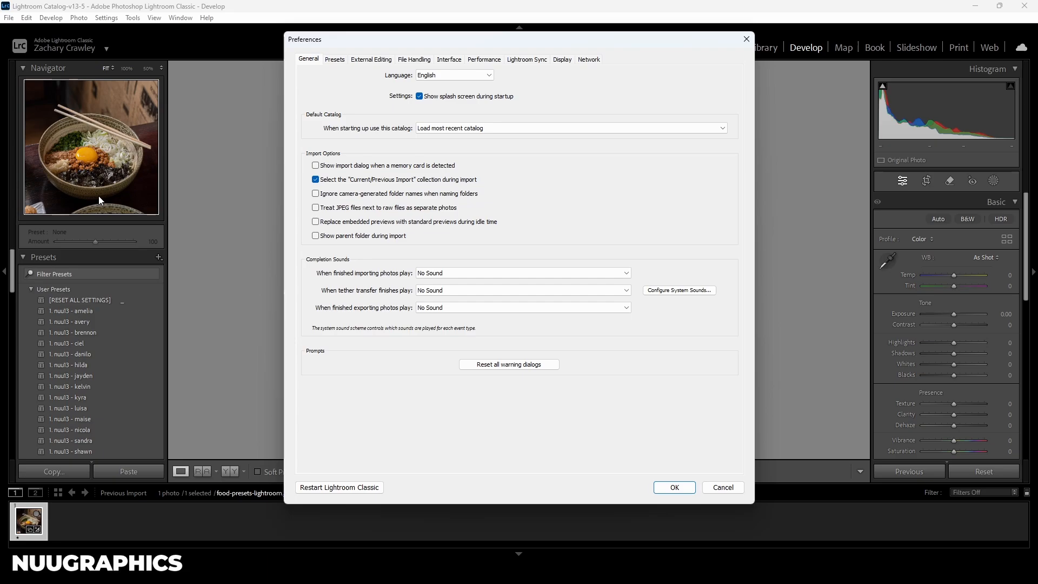
Step: Reveal the Lightroom presets folder via Show All Other Lightroom Presets
left_click(334, 59)
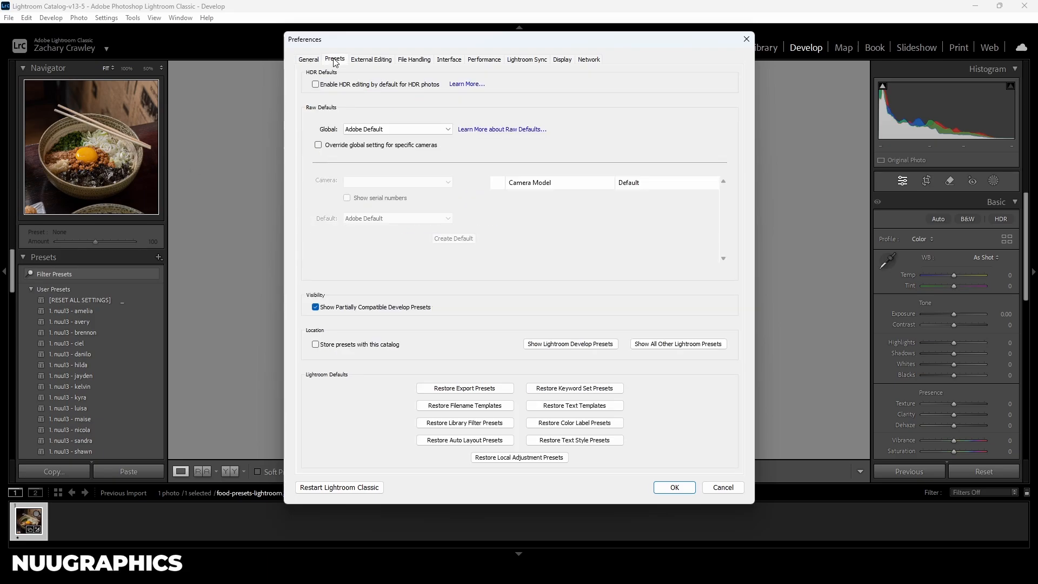
mouse_move(669, 344)
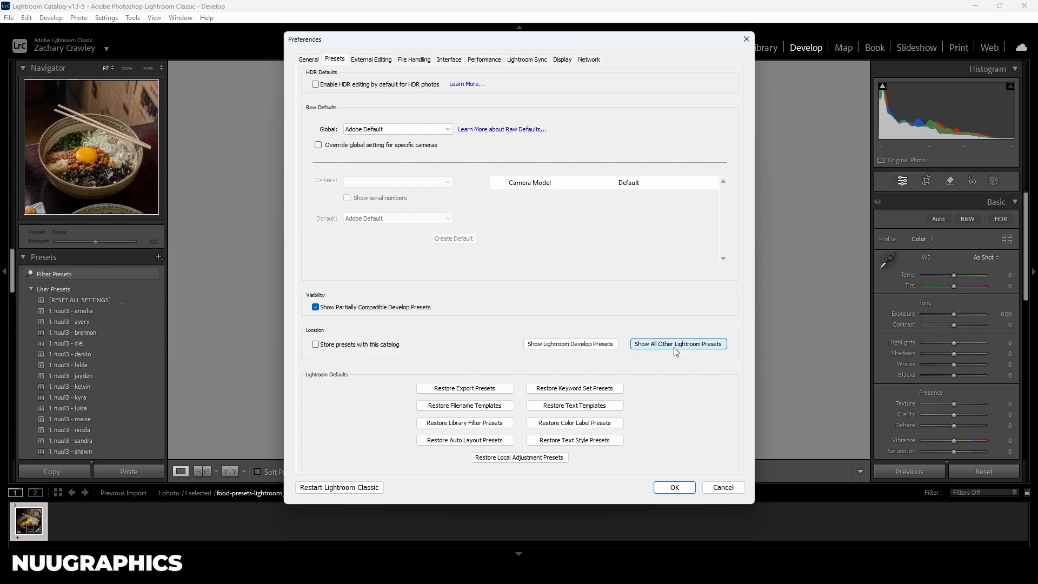
left_click(678, 344)
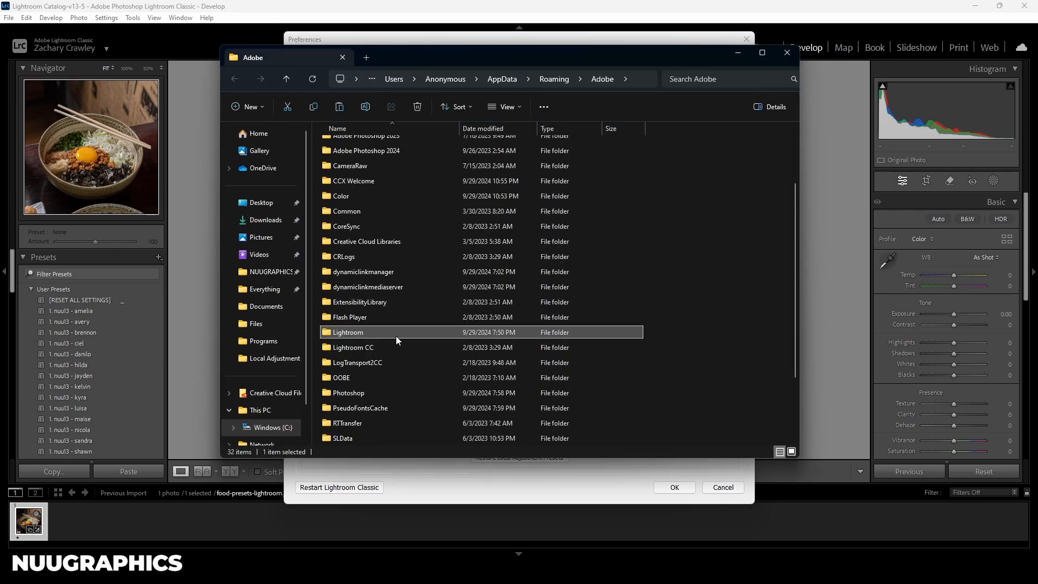
Step: Navigate into the Lightroom folder's Local Adjustment Presets subfolder
double_click(347, 332)
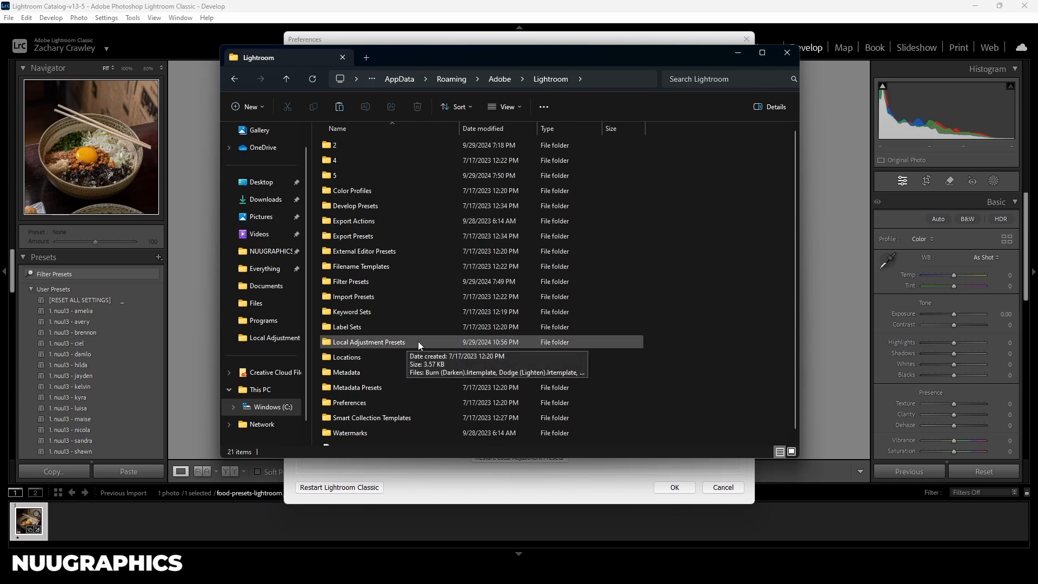
double_click(369, 342)
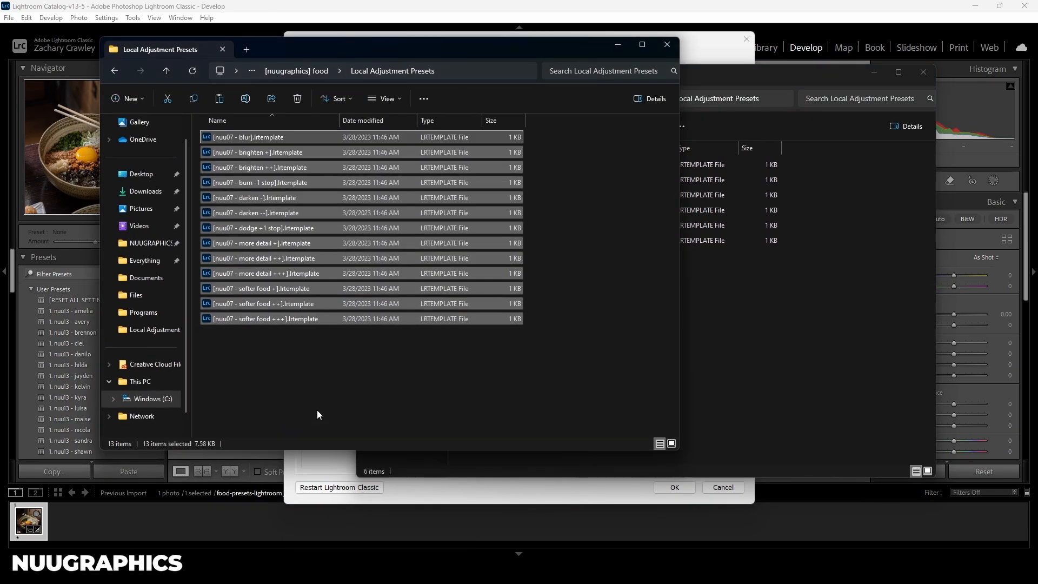
mouse_move(732, 89)
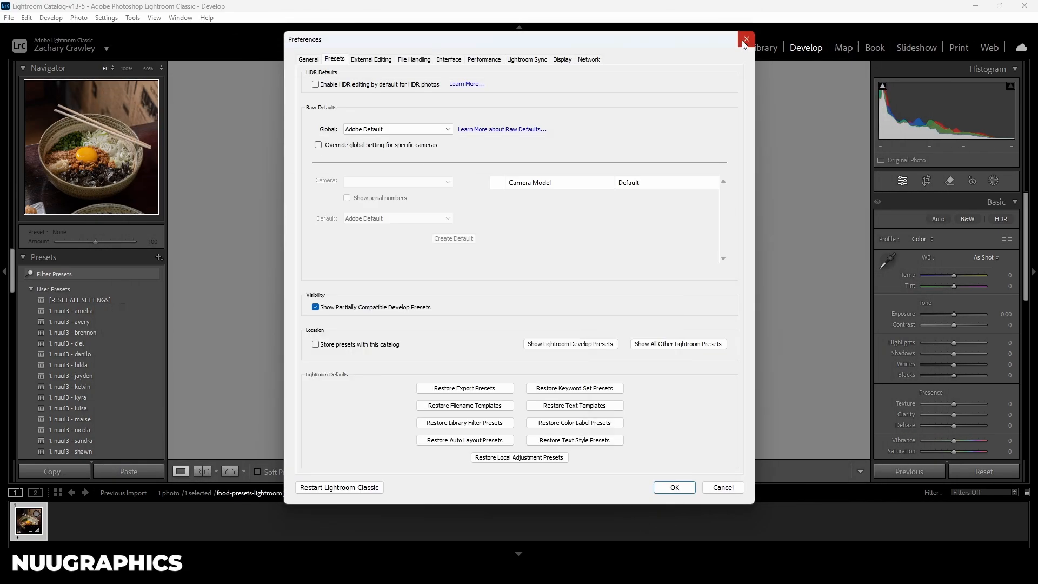
Step: Close the Preferences dialog to return to the food photo in Develop
left_click(745, 40)
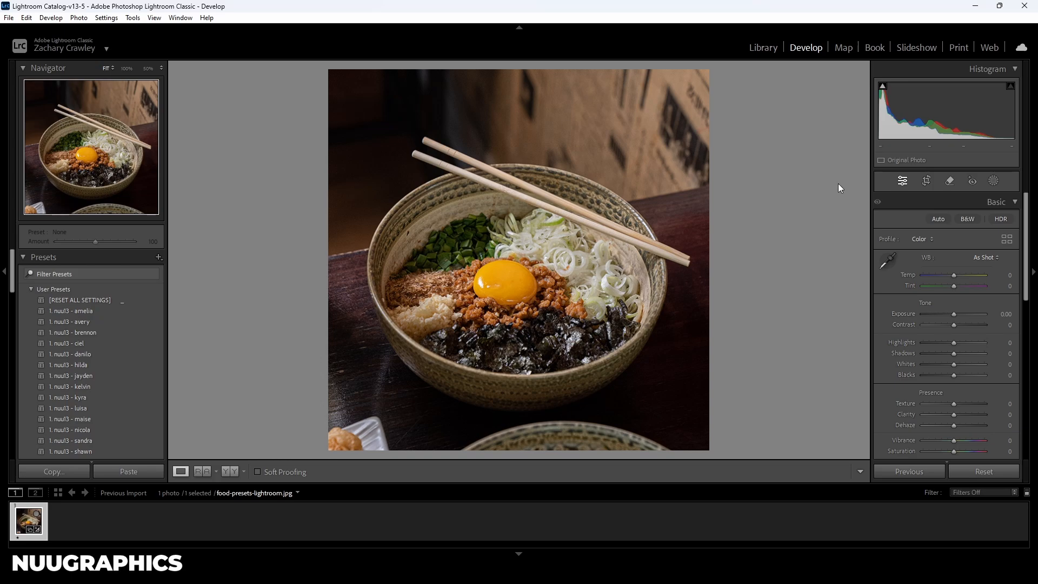
mouse_move(808, 53)
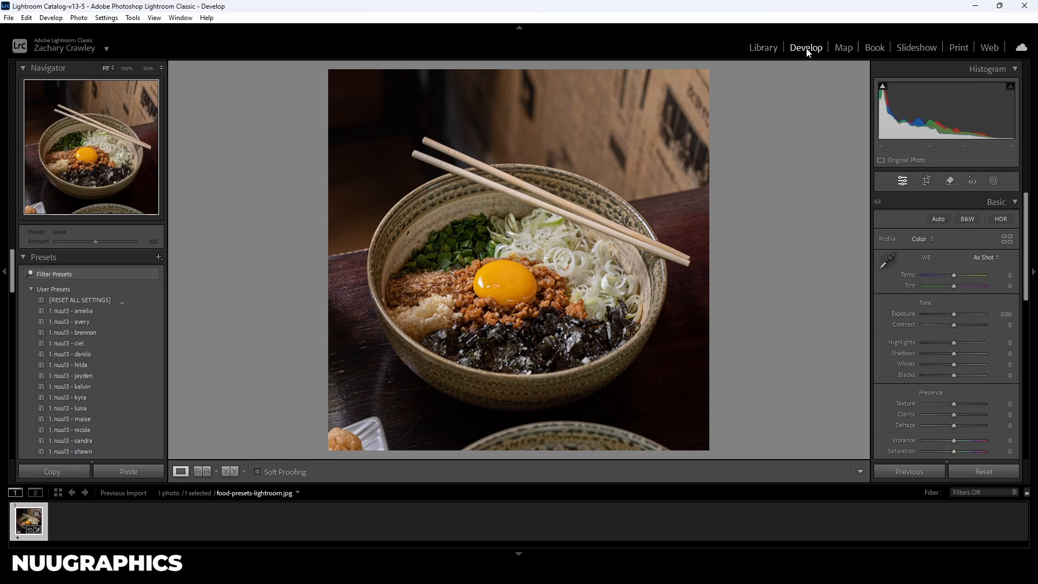
mouse_move(911, 150)
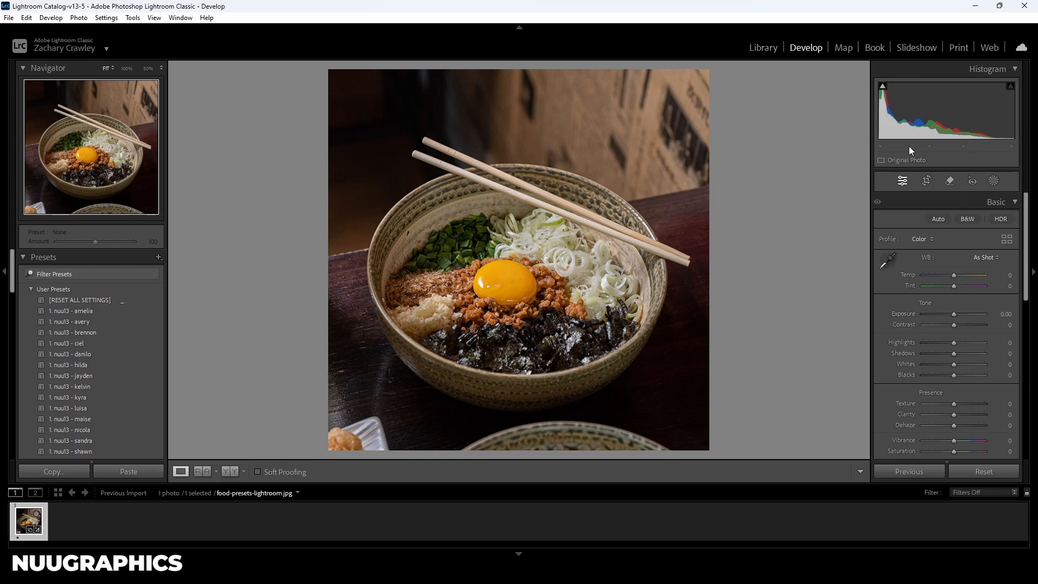
mouse_move(994, 181)
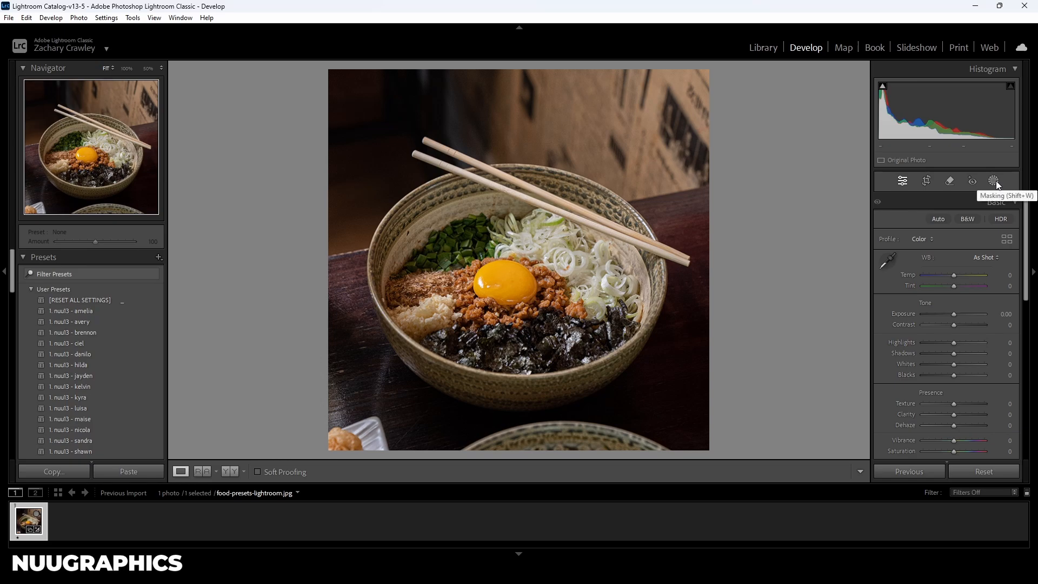
Step: Add a new Brush mask from the Masking panel
left_click(994, 180)
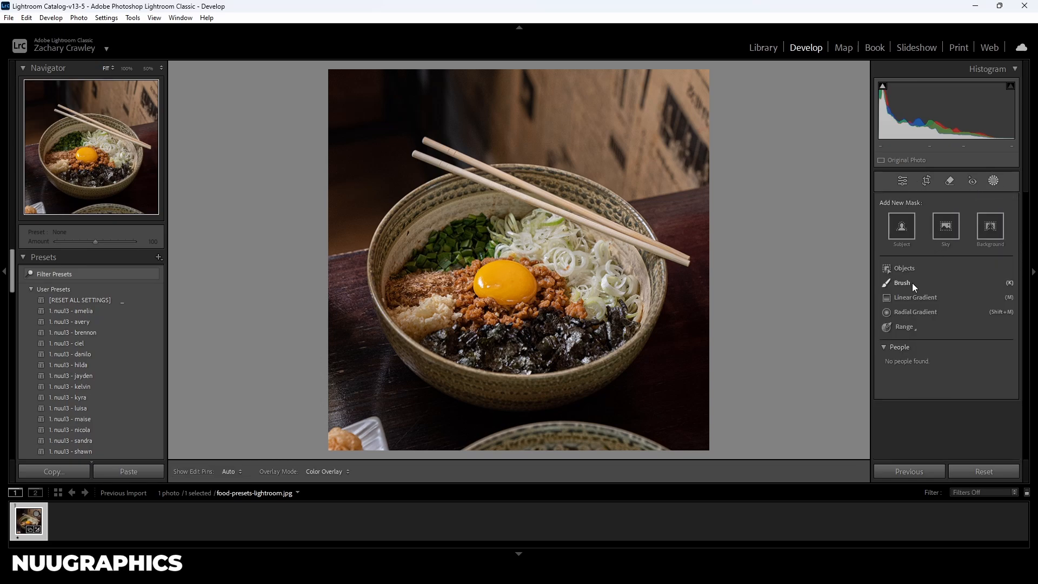
left_click(902, 283)
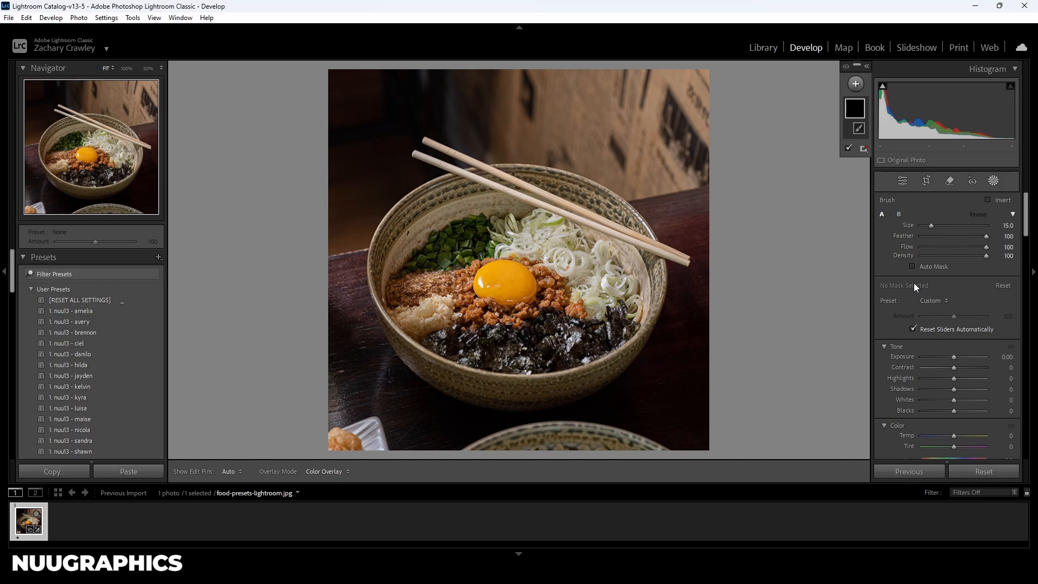
mouse_move(894, 309)
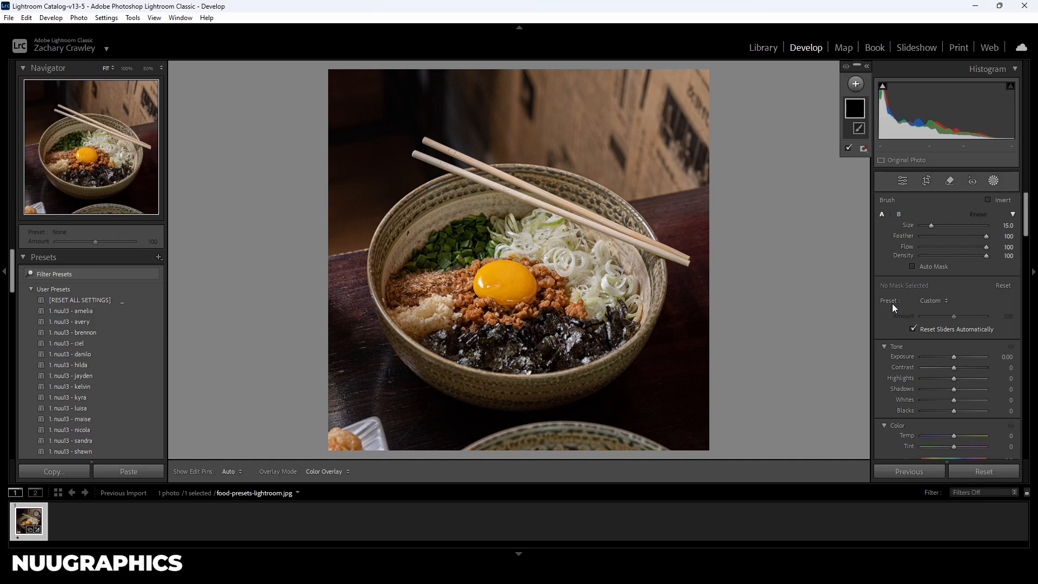
mouse_move(941, 306)
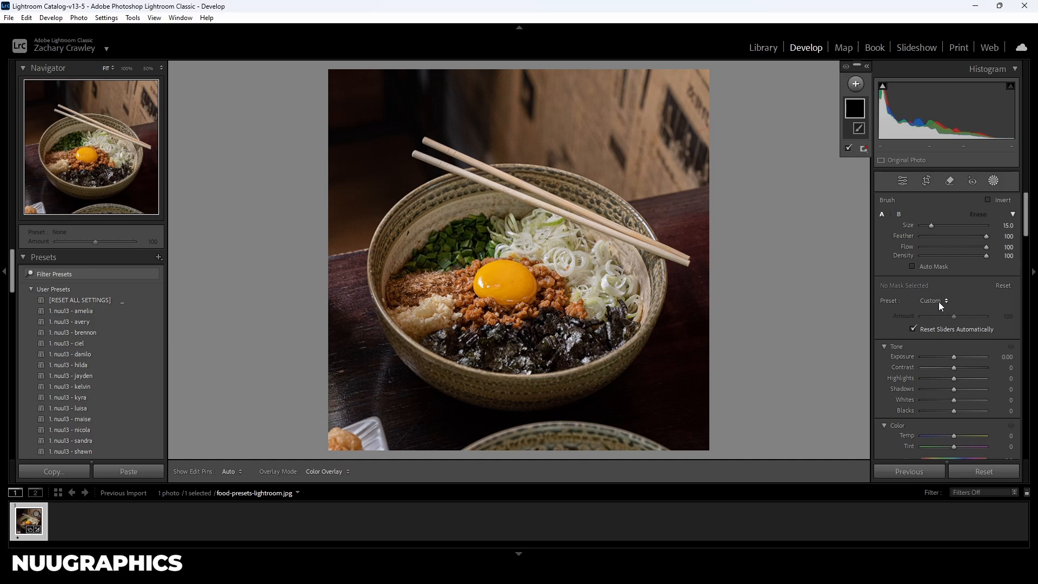
Step: Choose Soften Skin from the Brush panel's preset list
left_click(935, 301)
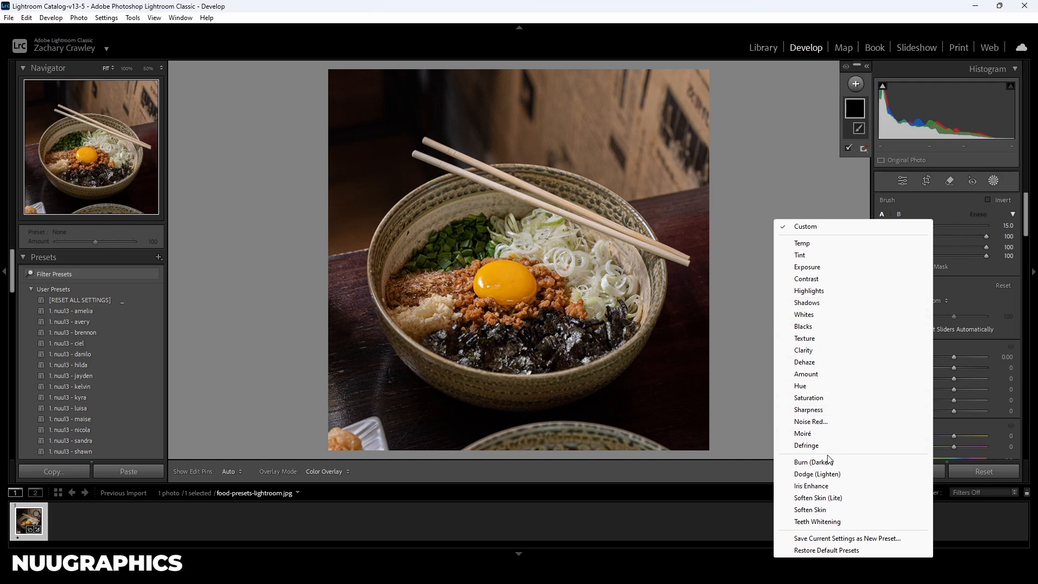
mouse_move(820, 461)
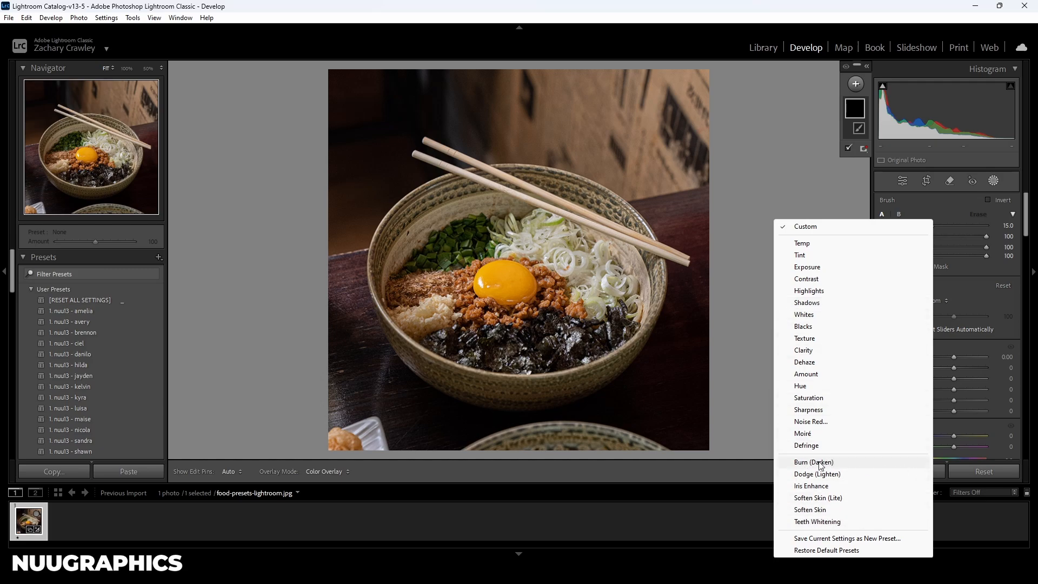
mouse_move(844, 529)
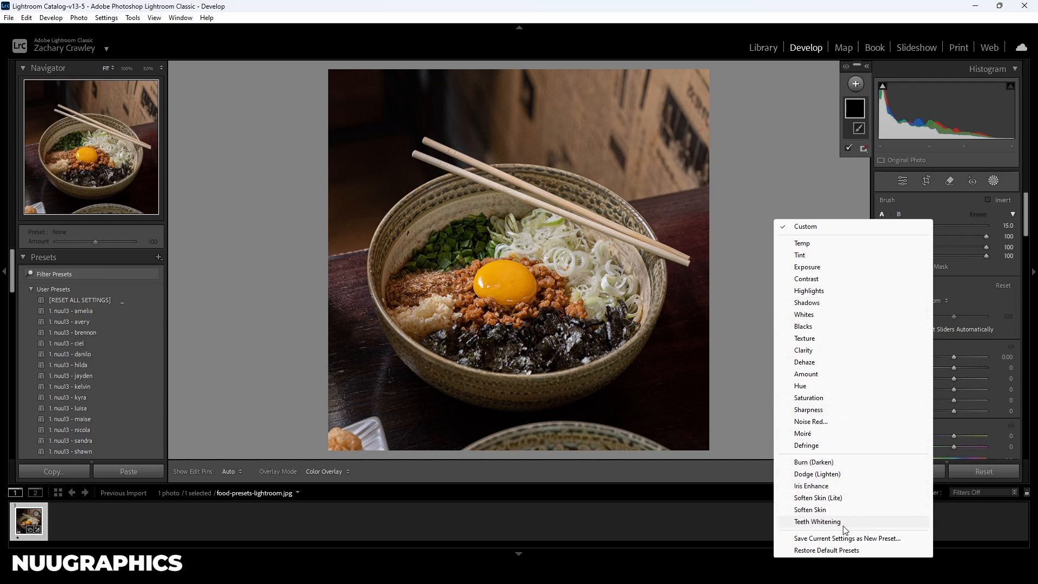
mouse_move(853, 525)
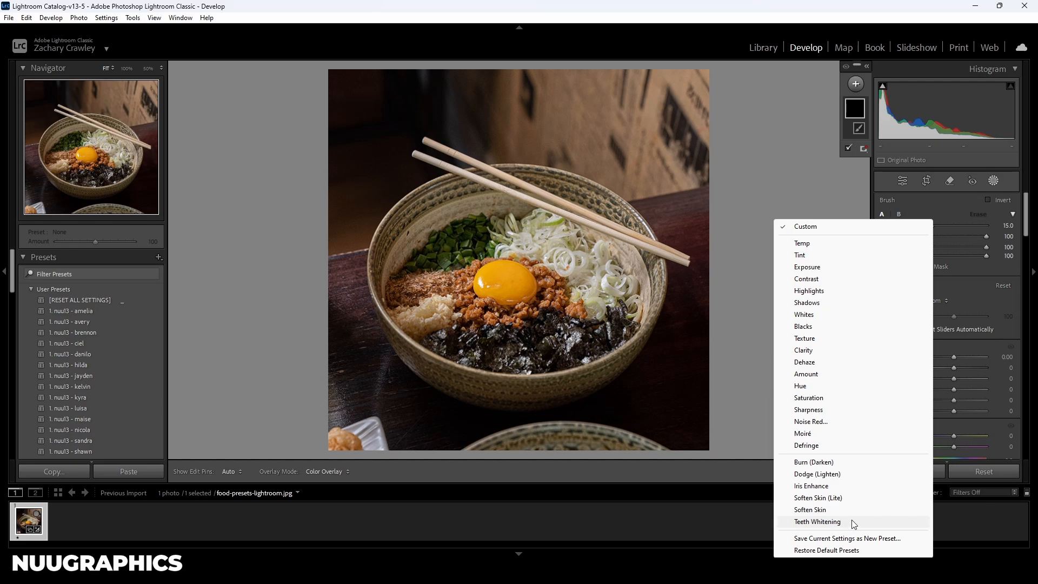
mouse_move(830, 475)
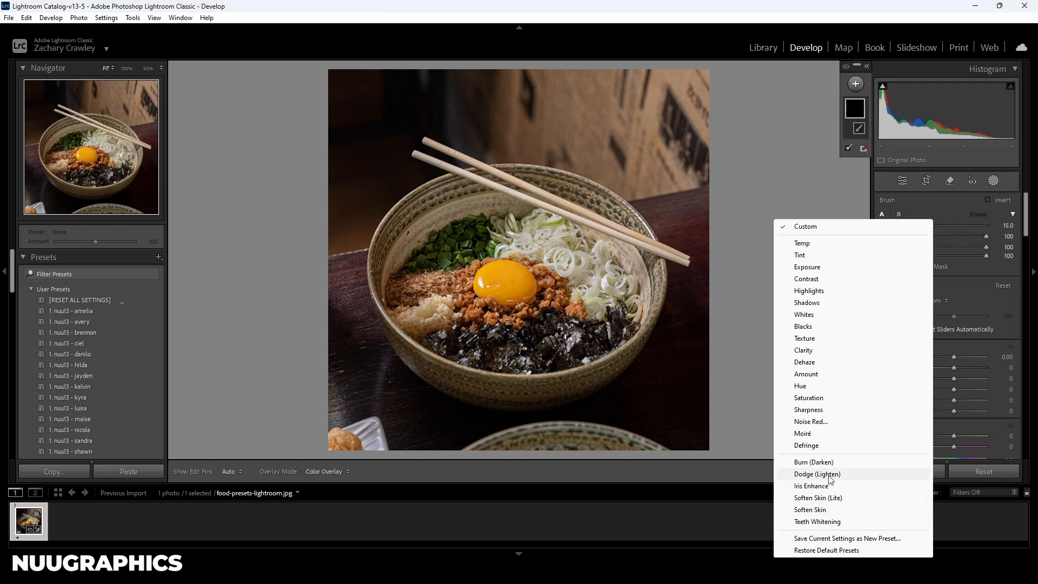
left_click(811, 510)
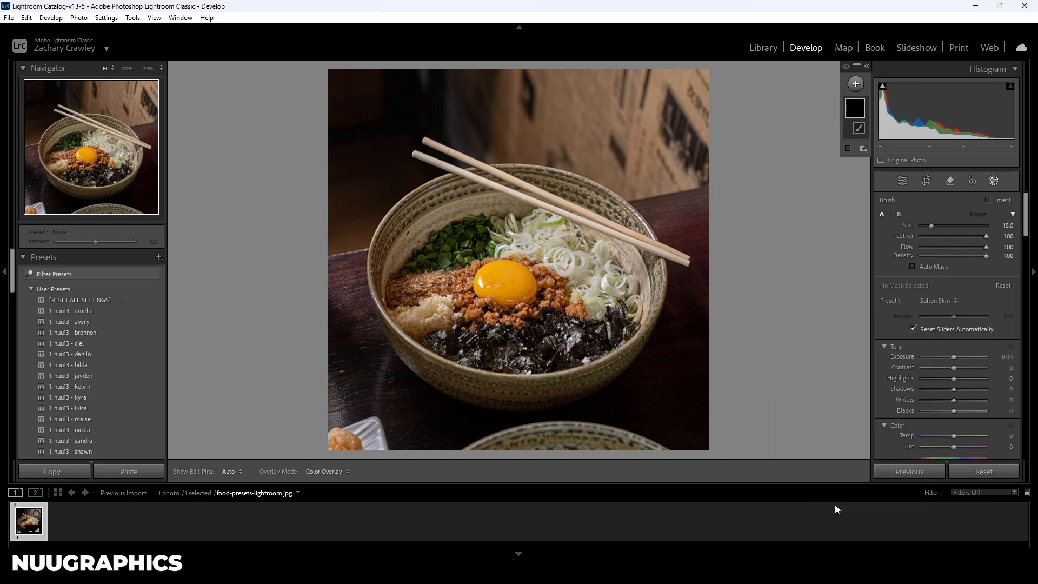
mouse_move(515, 239)
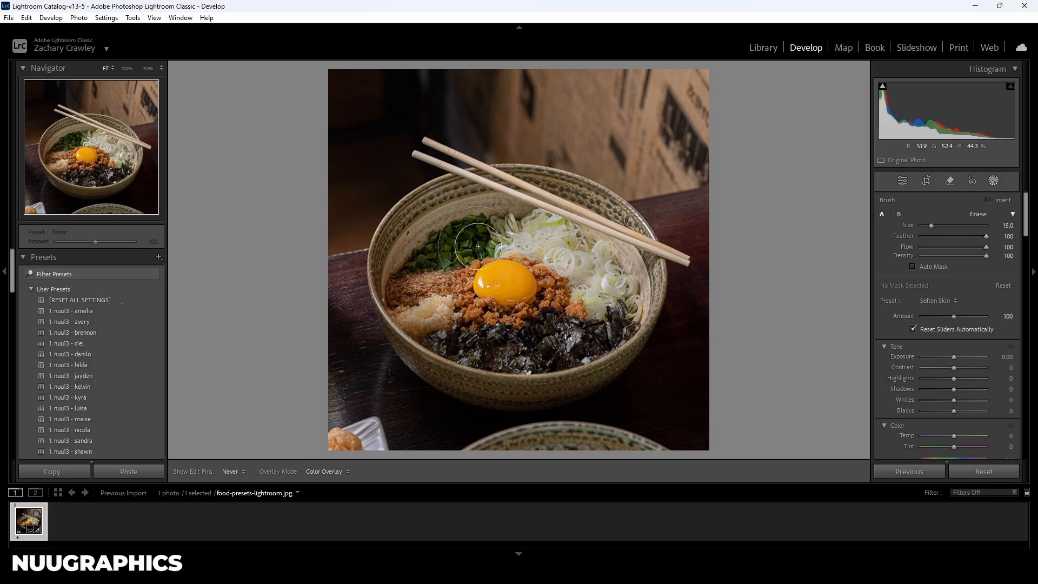
mouse_move(553, 337)
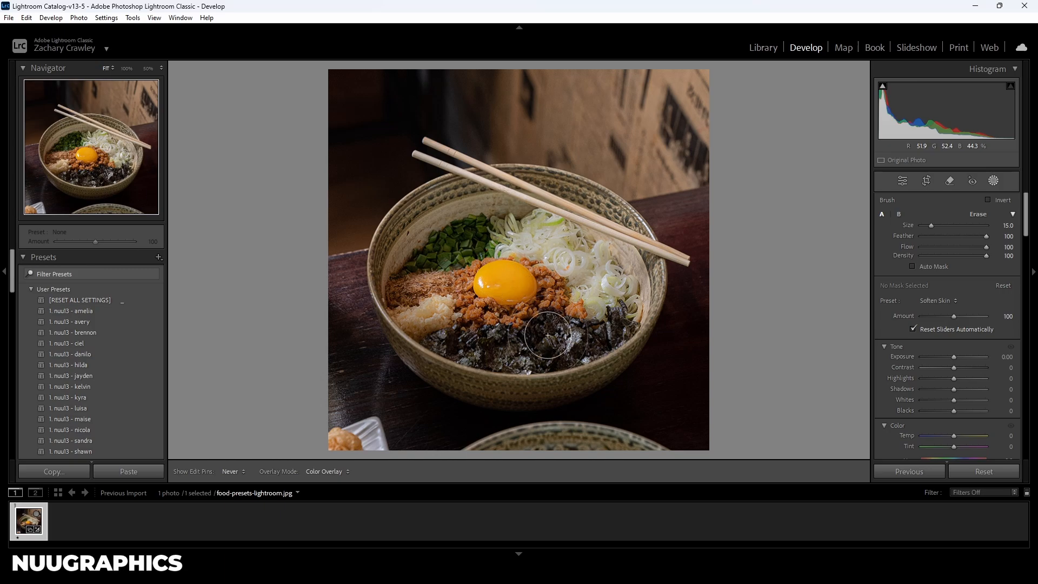